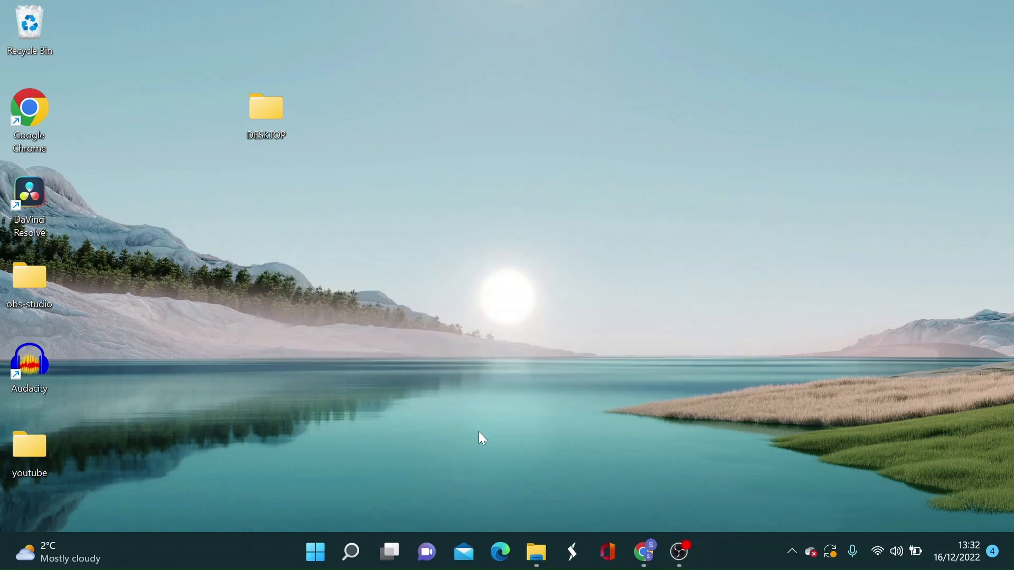
# Step: Launch DaVinci Resolve from the desktop shortcut and view the Intel hardware acceleration warning
pyautogui.doubleClick(28, 194)
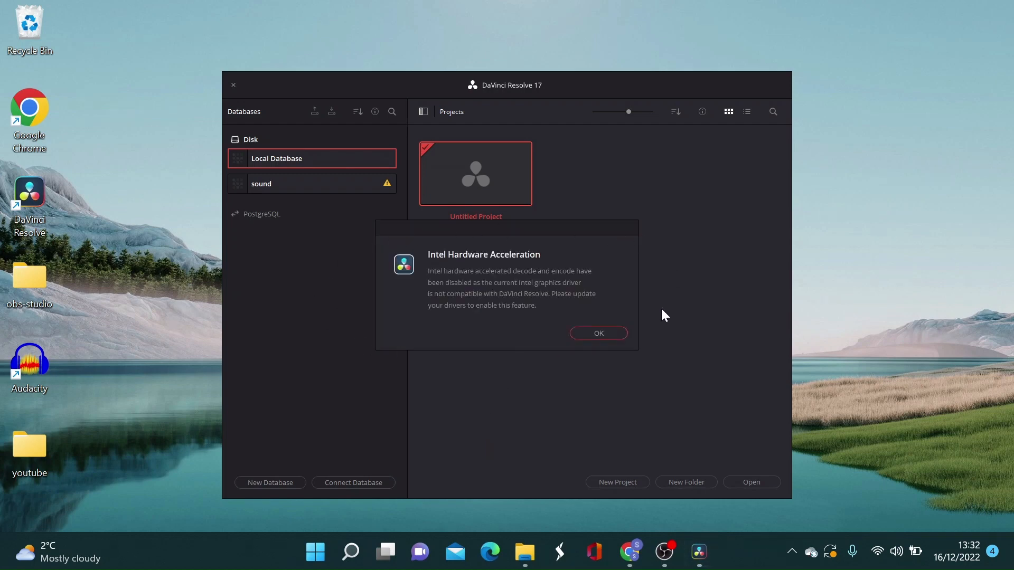
pyautogui.moveTo(468, 234)
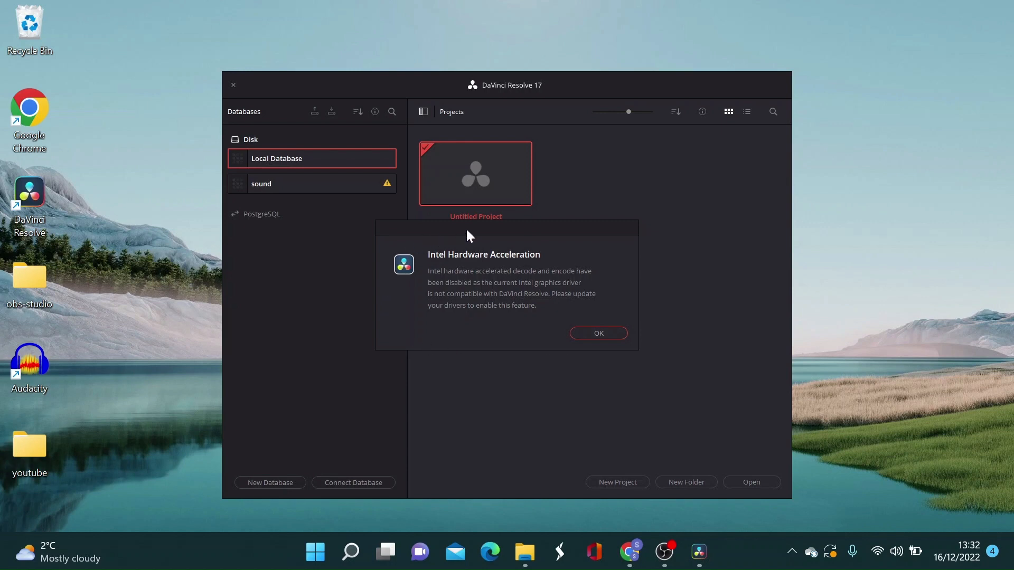
pyautogui.moveTo(644, 342)
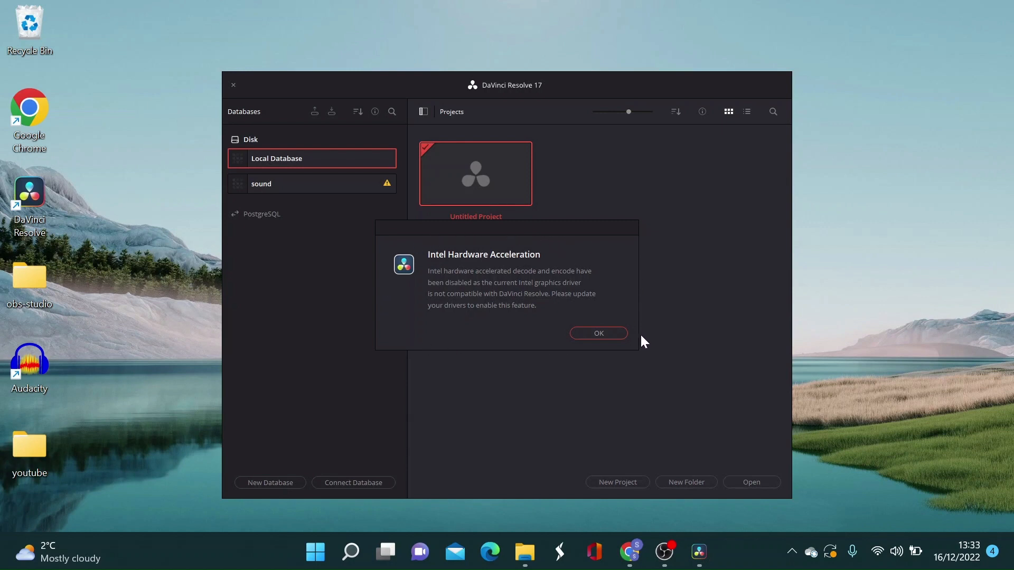
pyautogui.moveTo(550, 245)
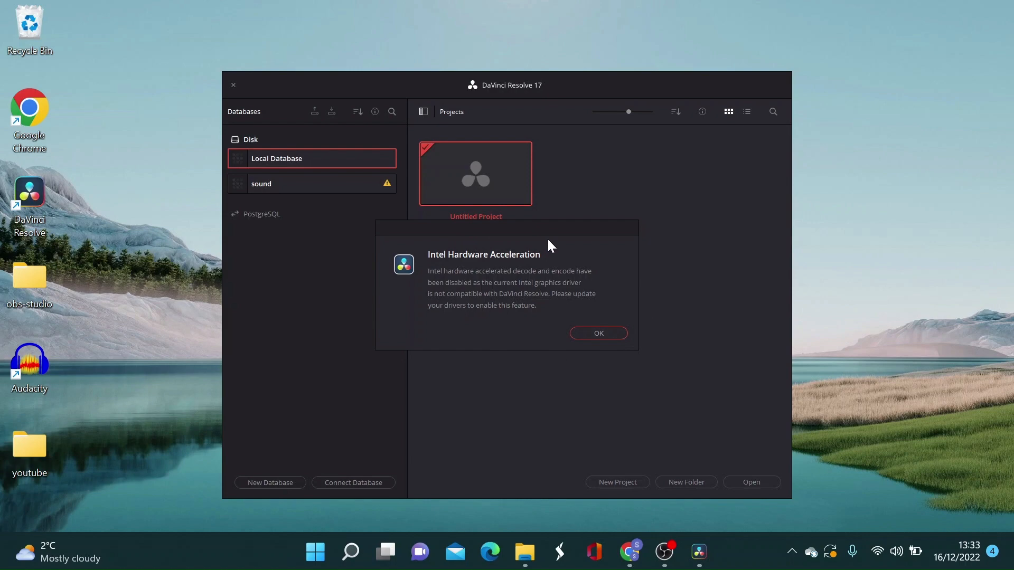
pyautogui.moveTo(484, 166)
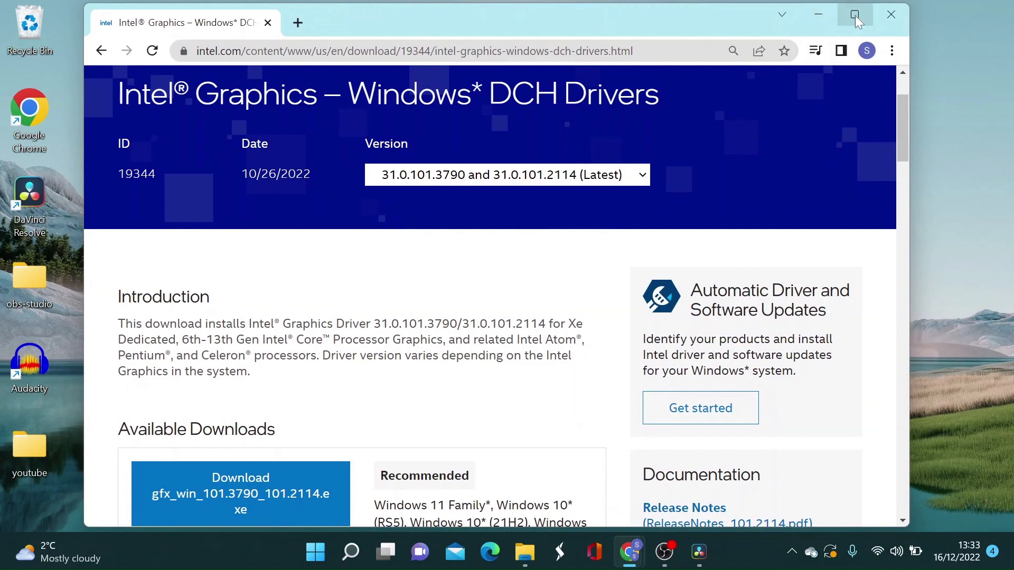
# Step: Download the Intel graphics driver installer gfx_win_101.3790_101.2114.exe and run it from Chrome's download bar
pyautogui.click(854, 14)
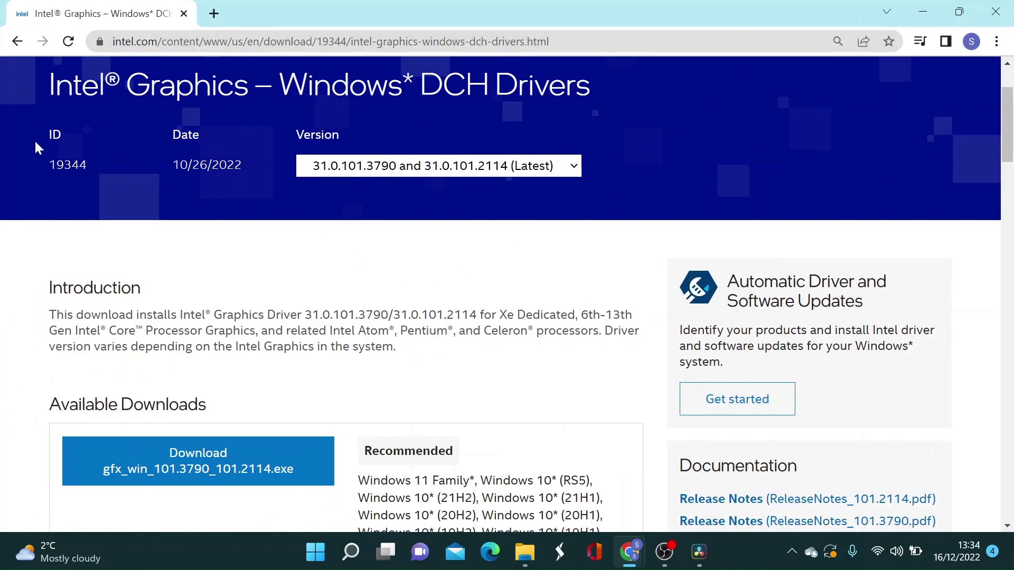
pyautogui.moveTo(349, 236)
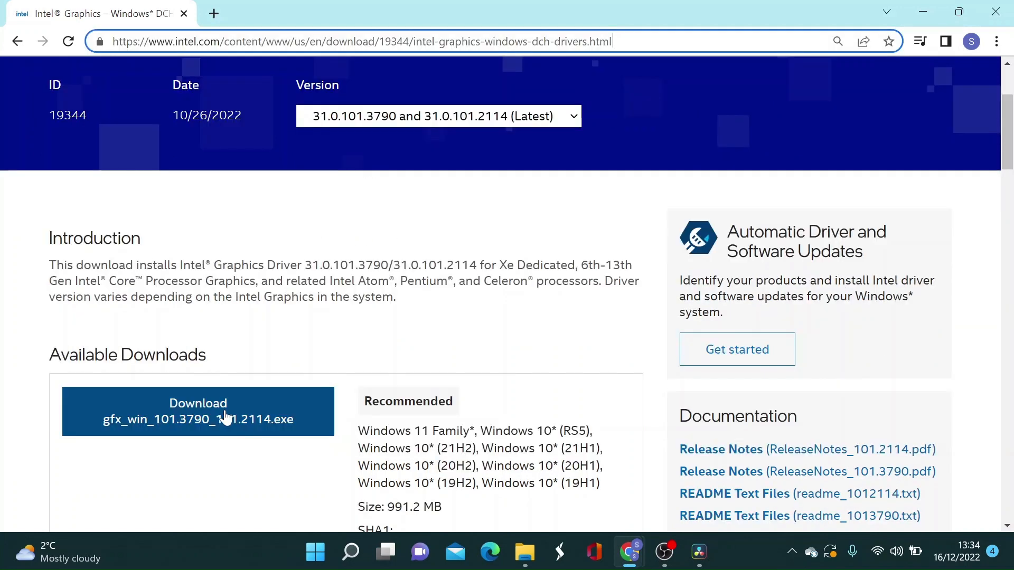
pyautogui.click(198, 411)
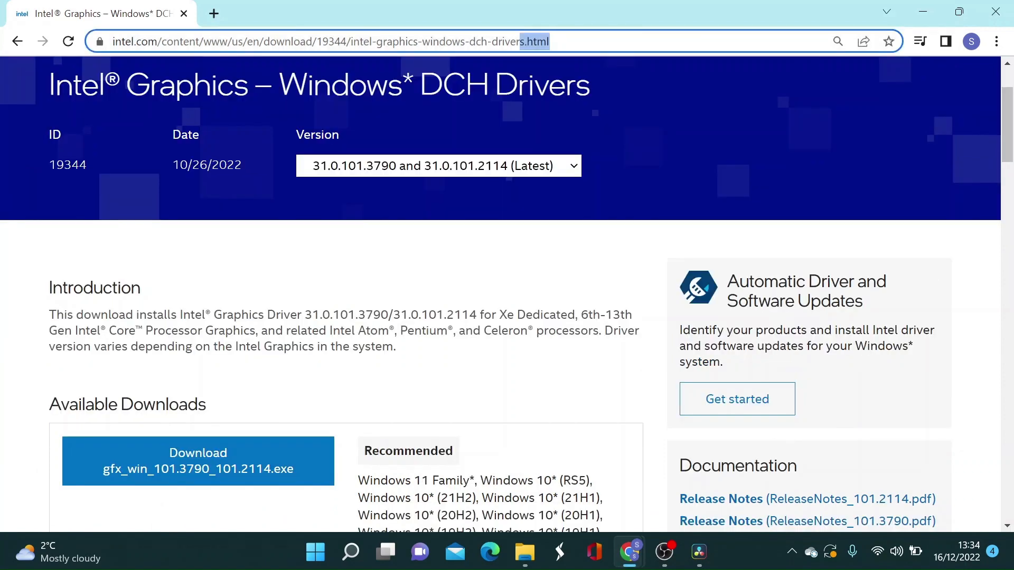
pyautogui.click(197, 460)
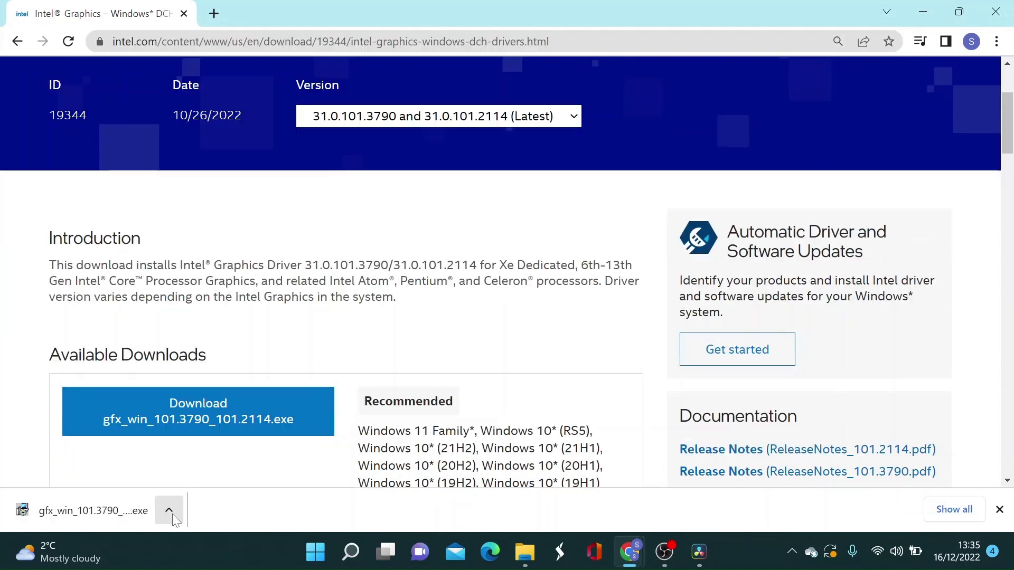
pyautogui.click(94, 510)
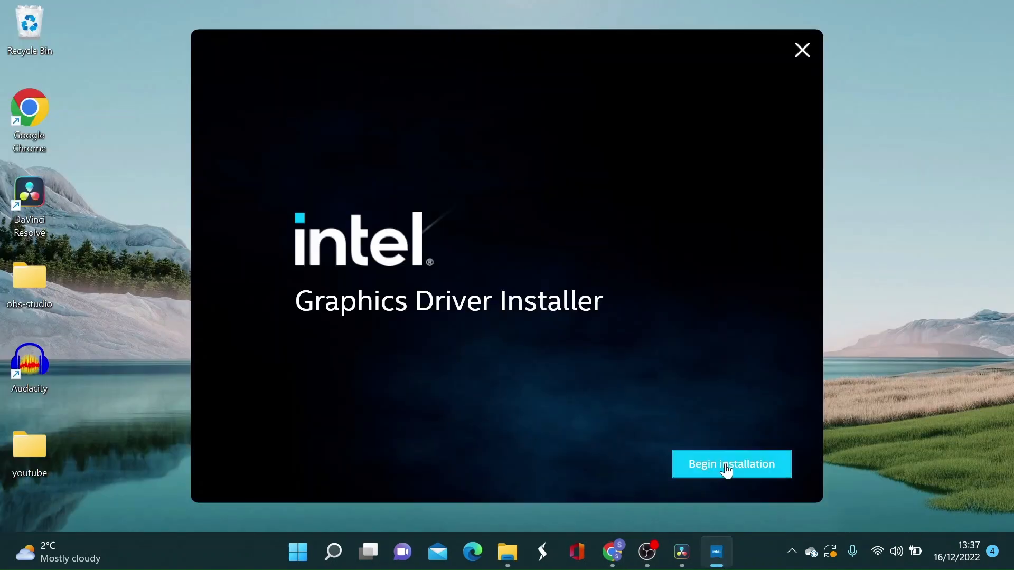
# Step: Accept the license, enable 'Execute a clean installation' and start installing the Intel driver
pyautogui.click(731, 464)
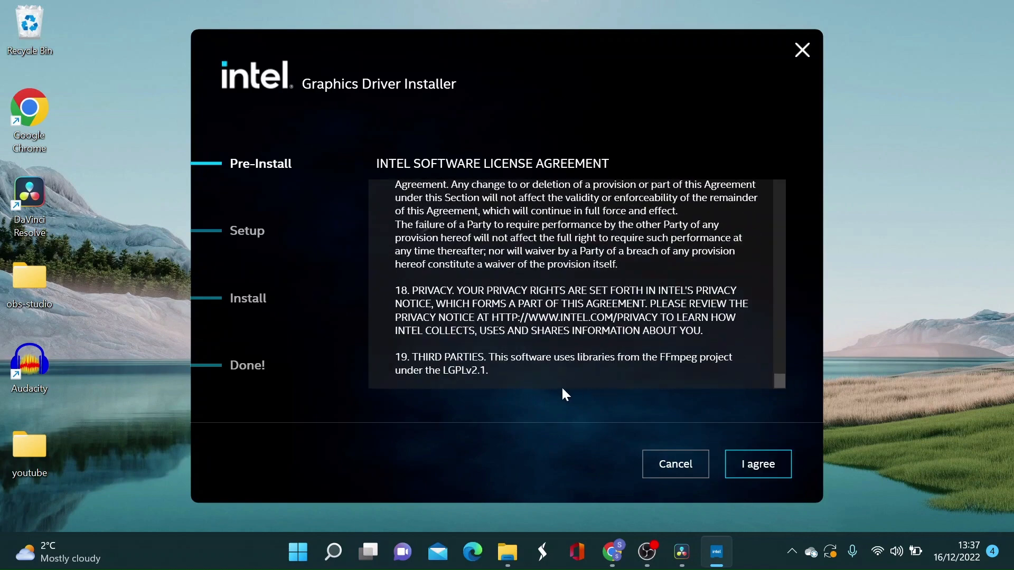
pyautogui.moveTo(758, 463)
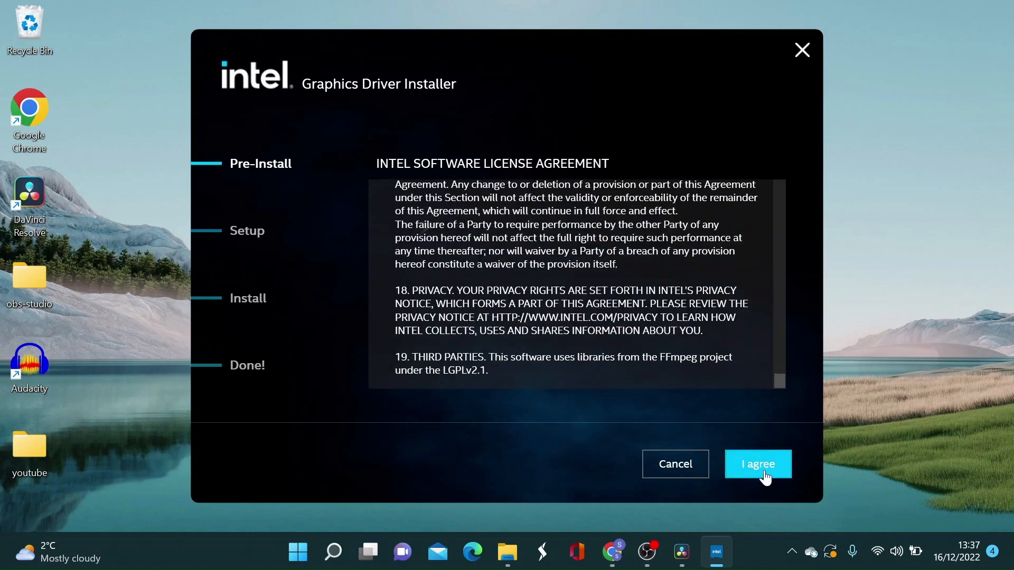
pyautogui.click(757, 464)
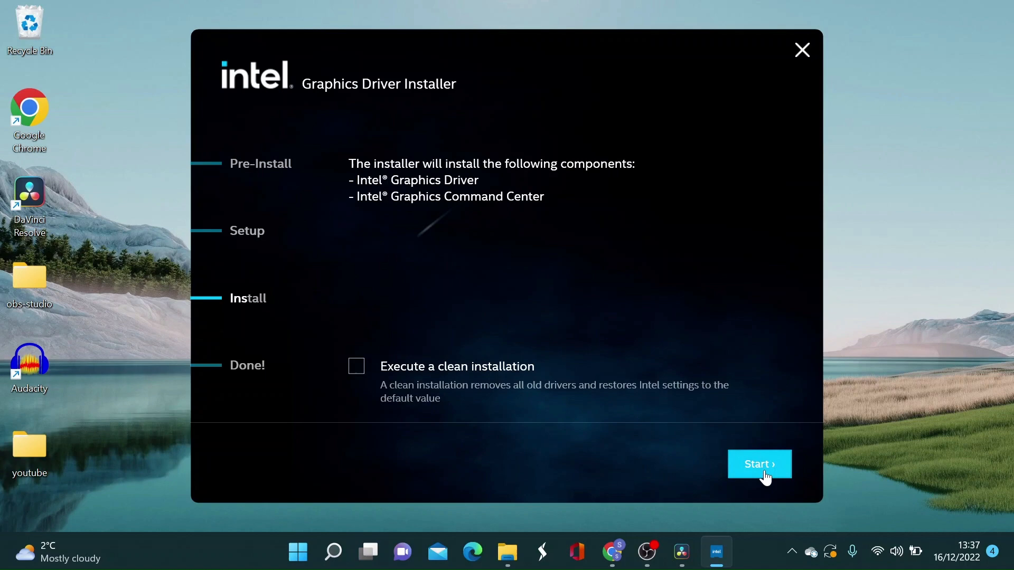
pyautogui.moveTo(470, 389)
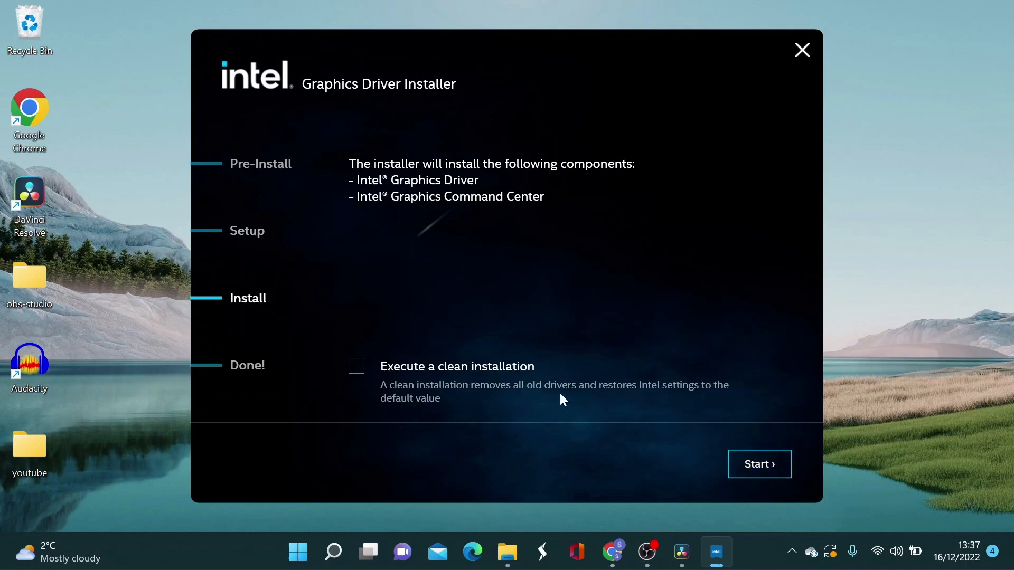
pyautogui.moveTo(389, 407)
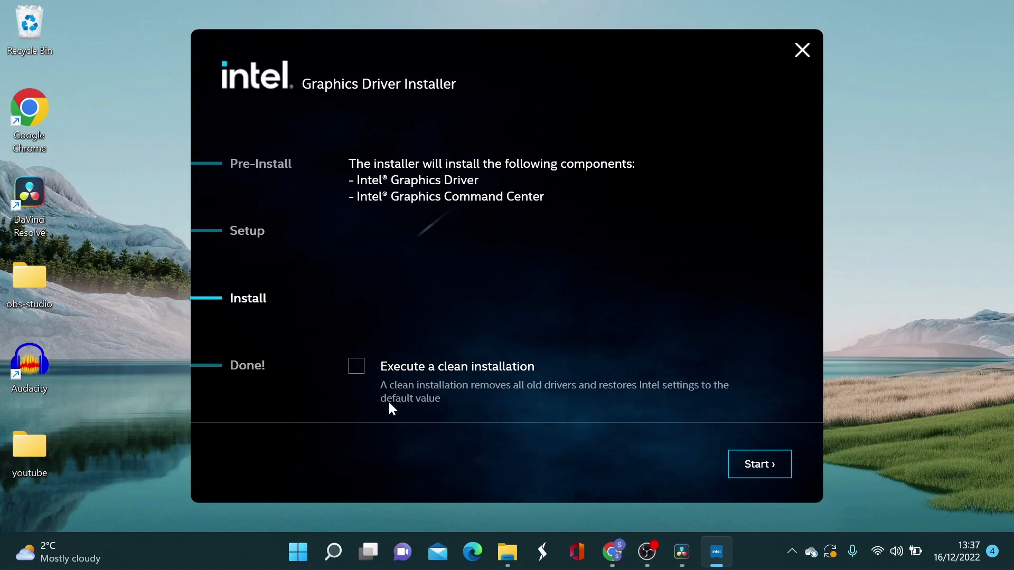
pyautogui.moveTo(360, 376)
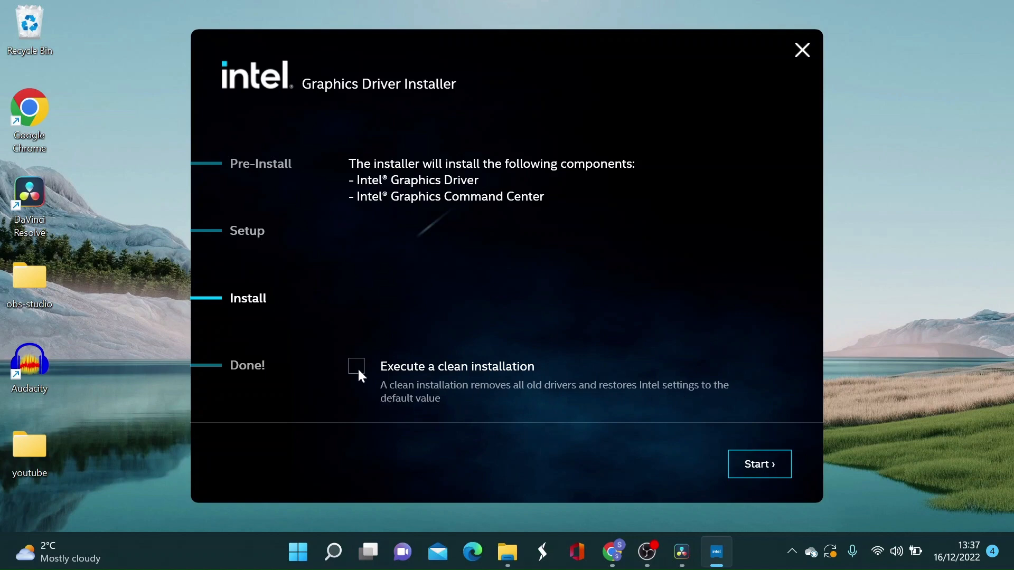
pyautogui.click(356, 367)
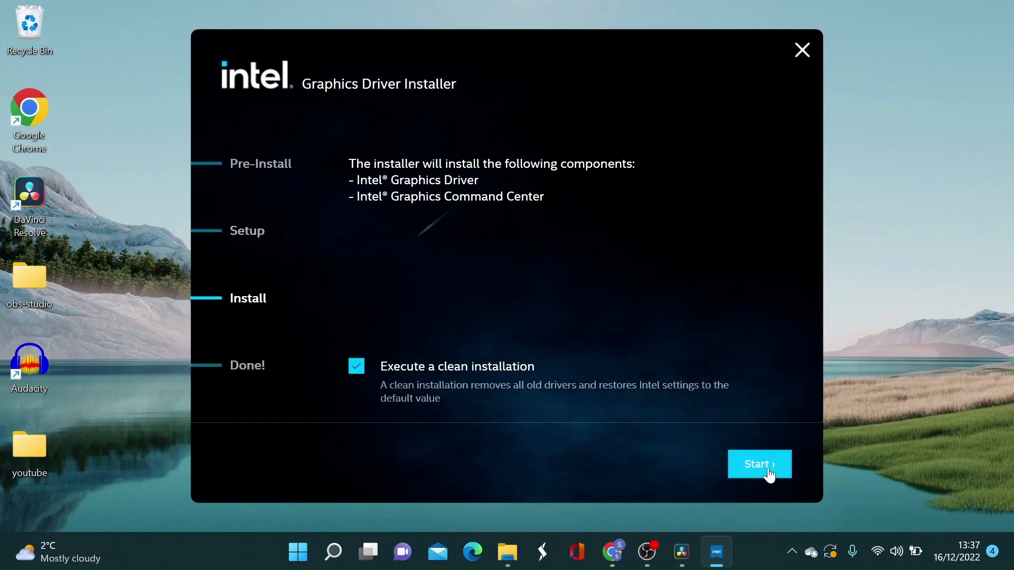
pyautogui.click(758, 463)
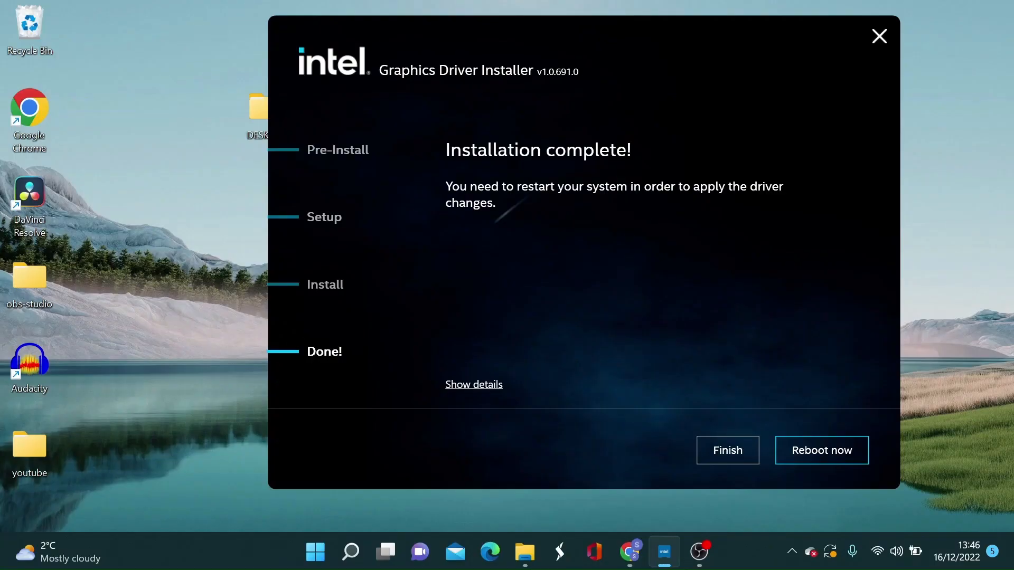
pyautogui.moveTo(822, 450)
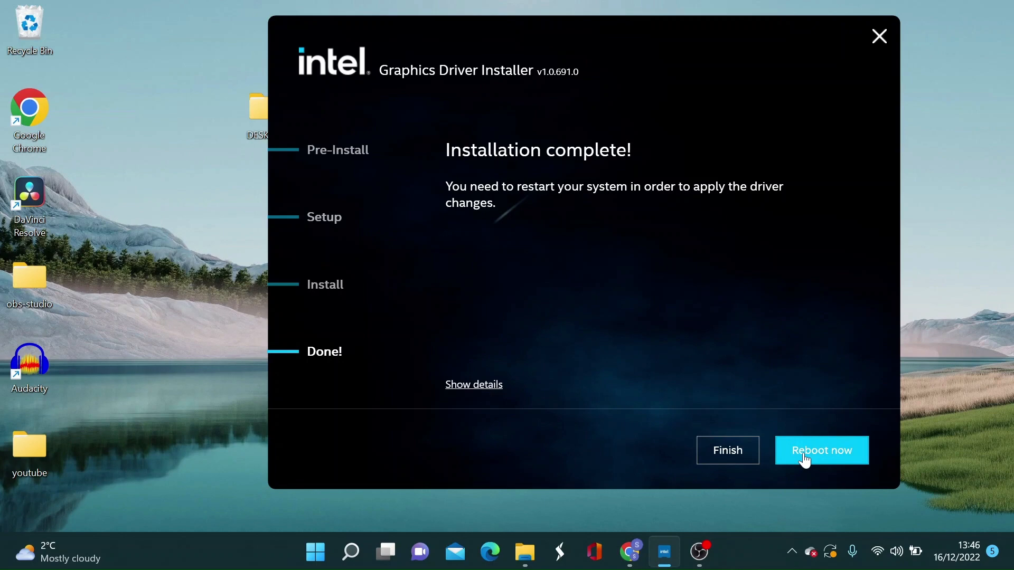
pyautogui.moveTo(602, 188)
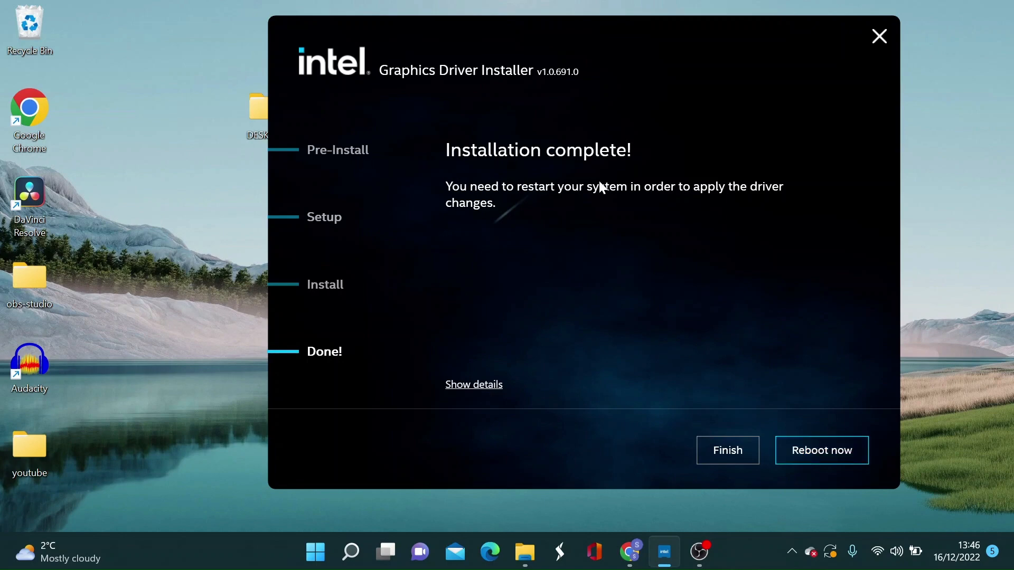
pyautogui.moveTo(459, 233)
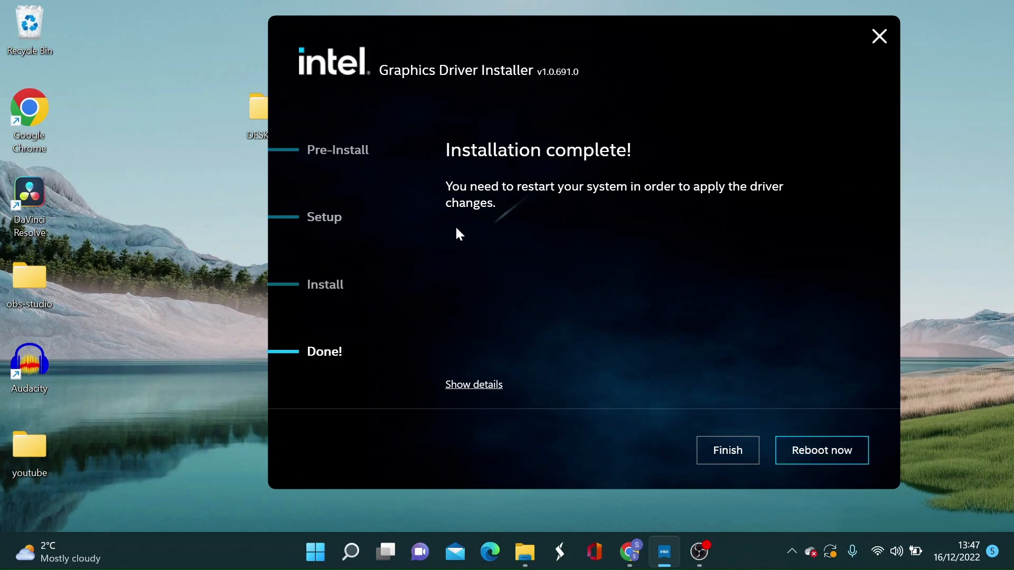
# Step: Reboot the computer from the installer to apply the new graphics driver
pyautogui.click(726, 450)
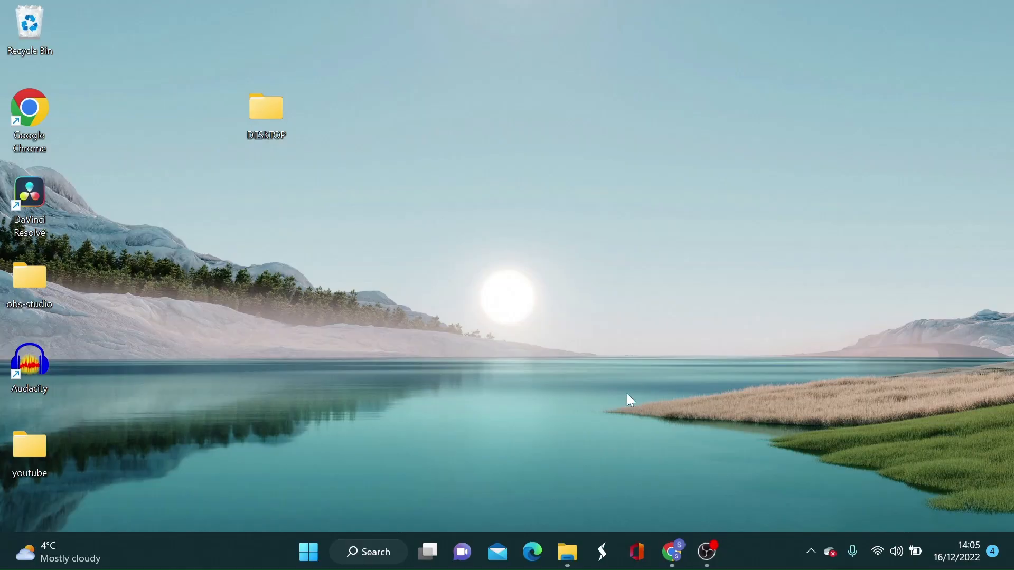
pyautogui.moveTo(308, 552)
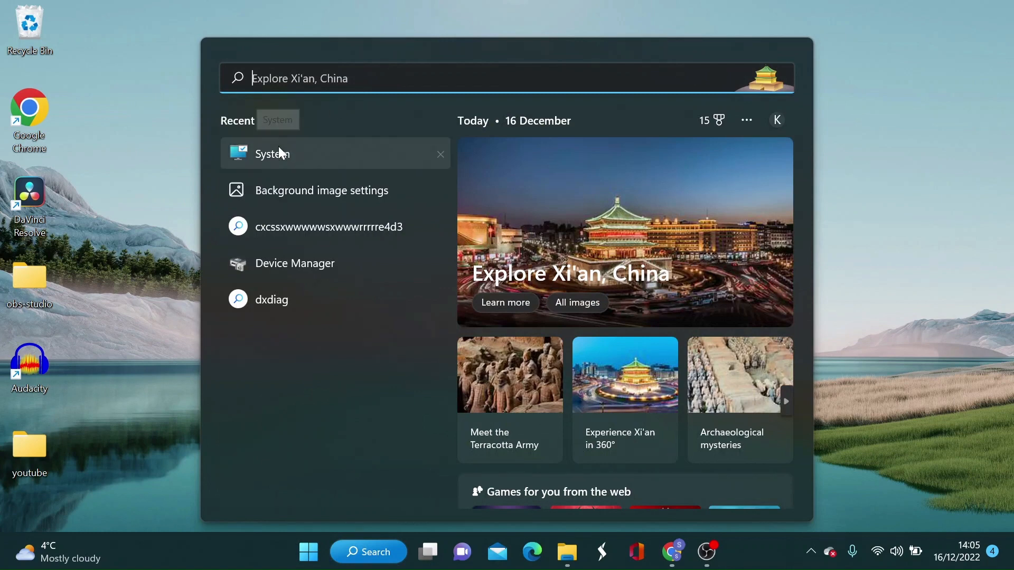
# Step: Reach Graphics settings in Windows Settings by searching 'gra' in Find a setting
pyautogui.click(271, 153)
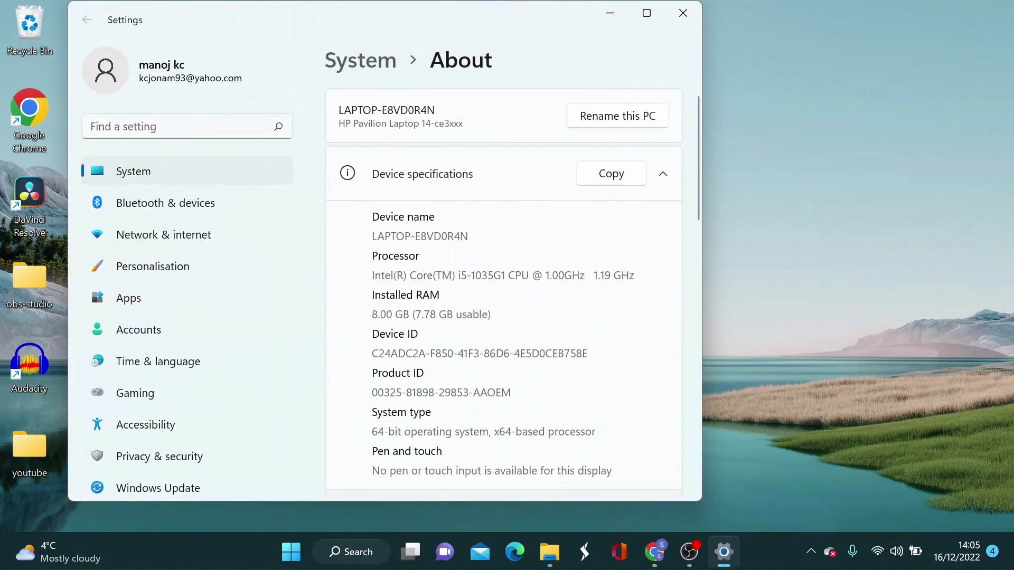
pyautogui.write('gra')
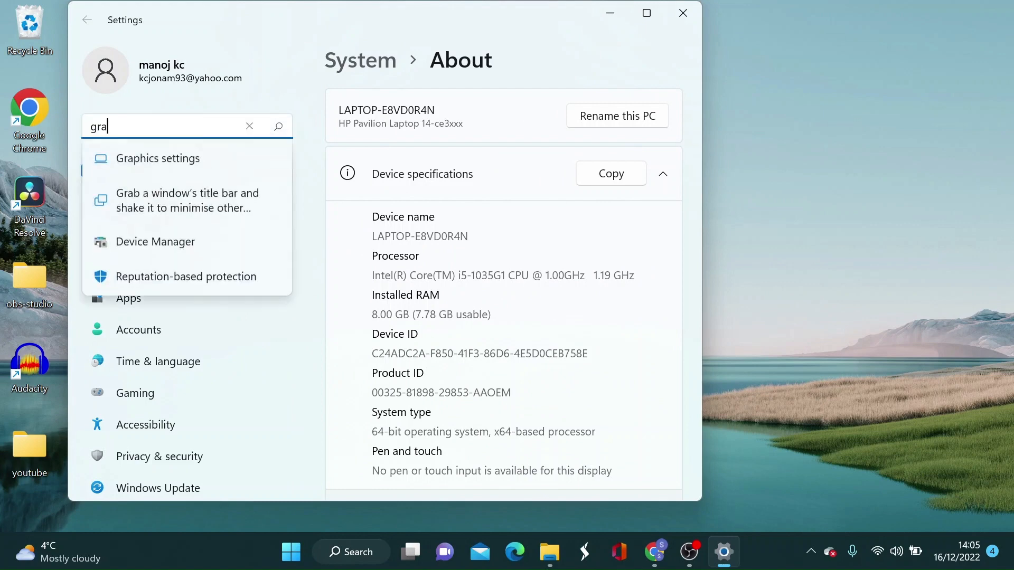
pyautogui.click(156, 159)
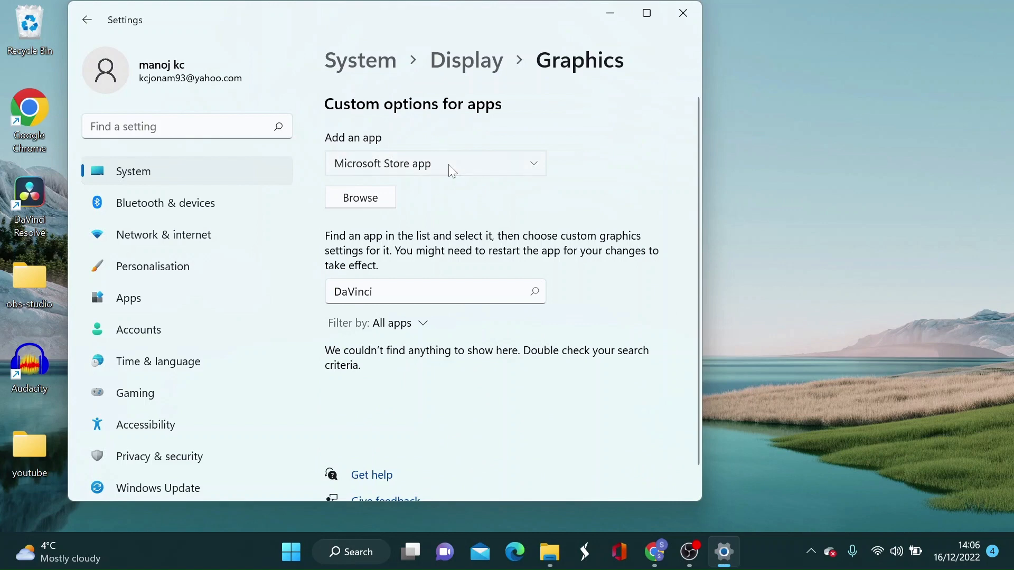
# Step: Set the Add an app type to Desktop app and browse for the program file
pyautogui.click(434, 164)
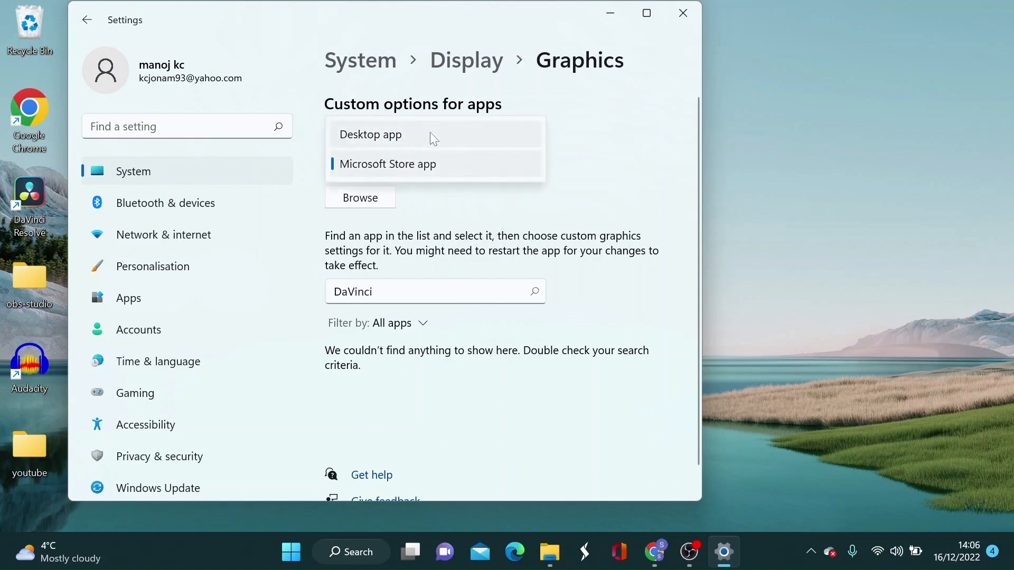
pyautogui.click(369, 134)
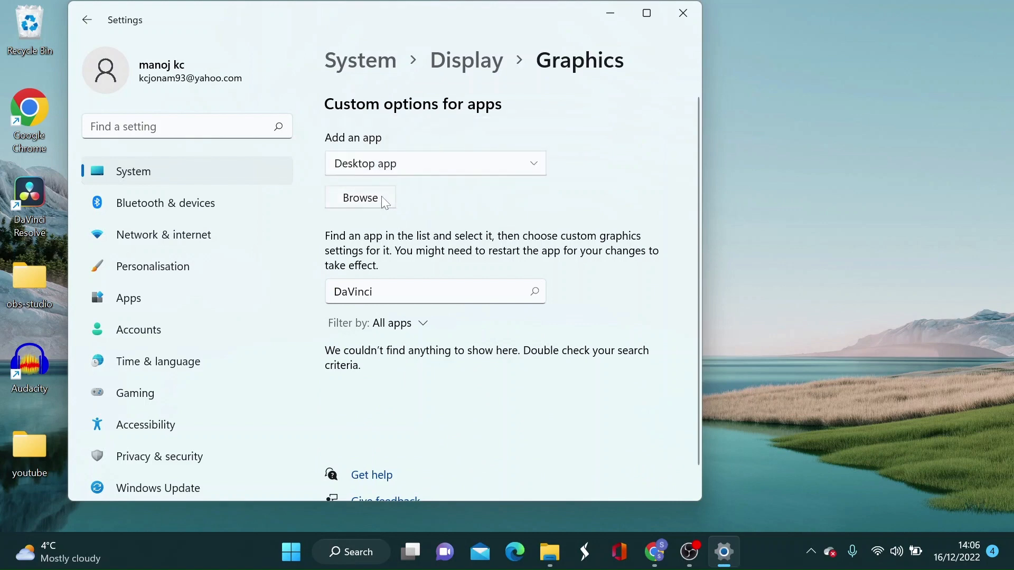
pyautogui.click(360, 198)
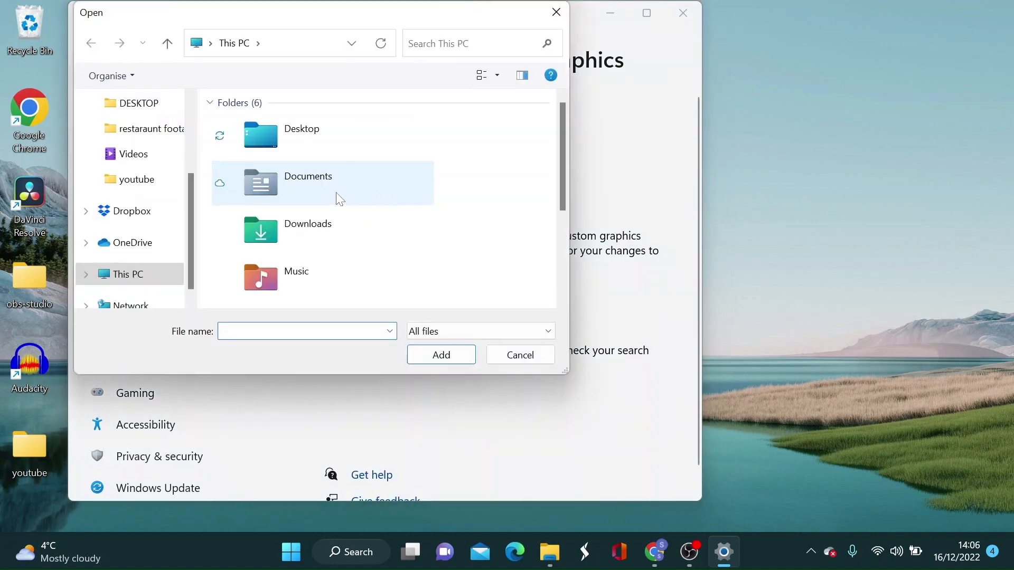
# Step: Add the DaVinci Resolve shortcut from the Desktop folder to the custom graphics app list
pyautogui.scroll(-3)
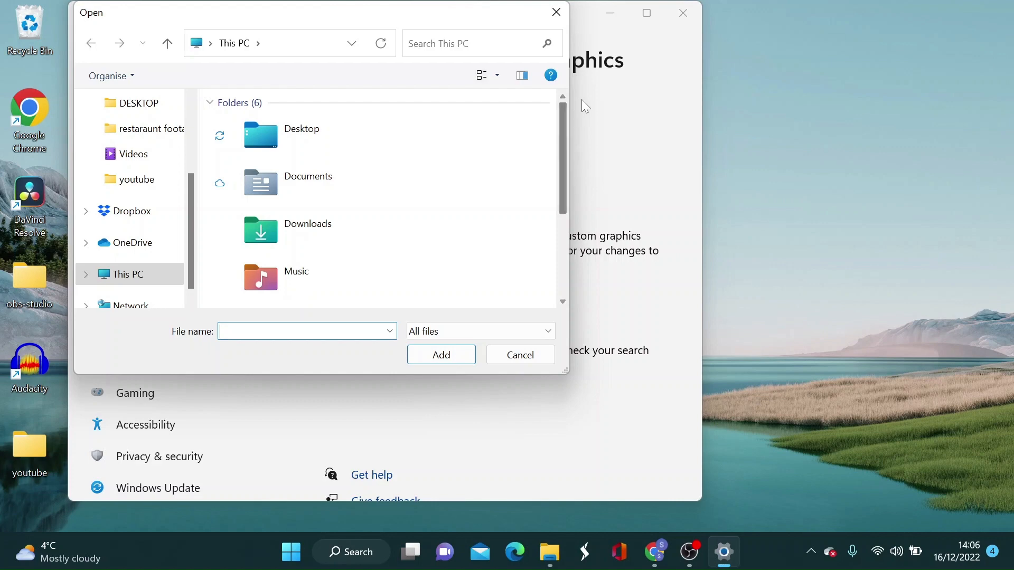
pyautogui.doubleClick(301, 129)
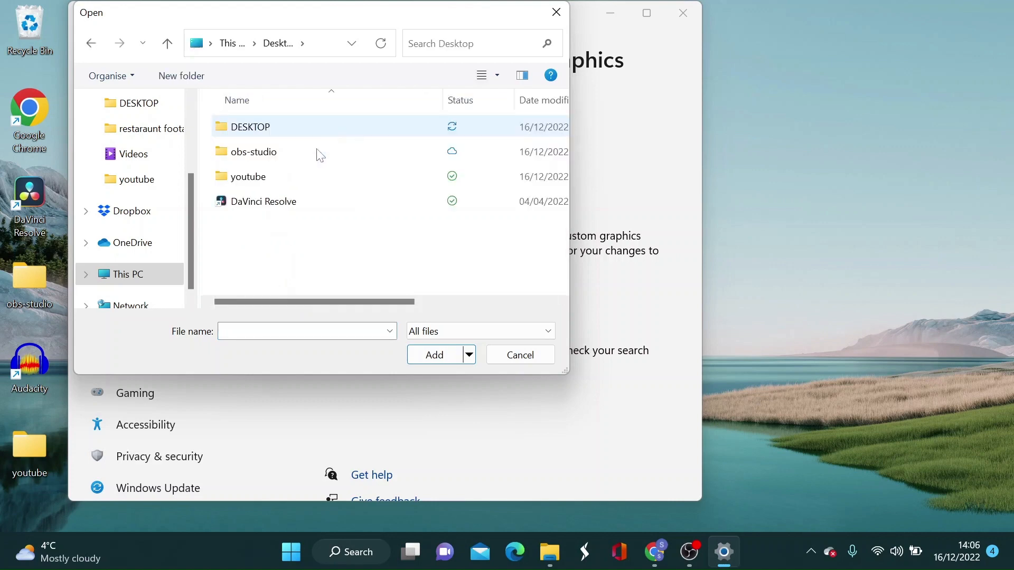
pyautogui.click(262, 201)
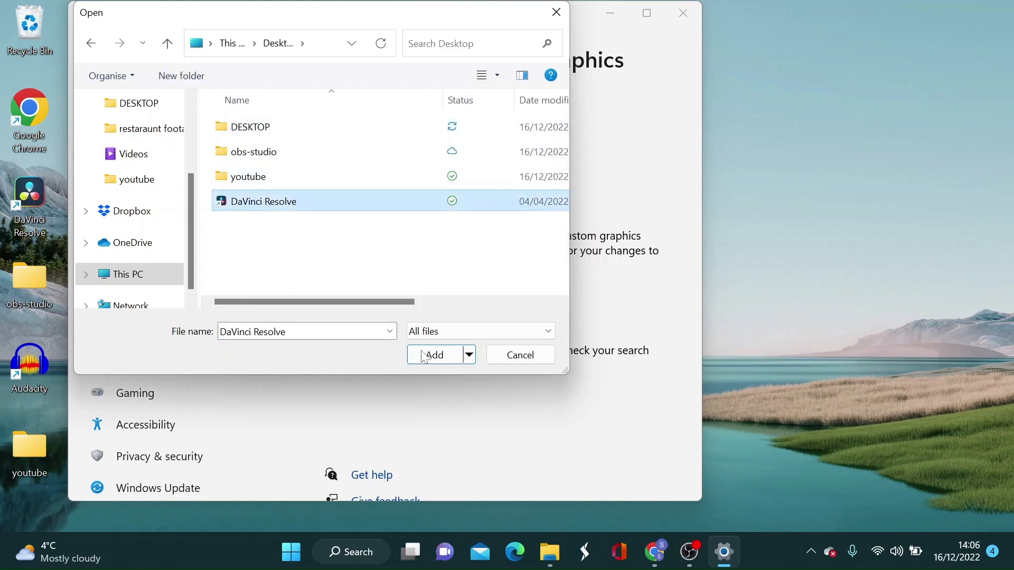
pyautogui.click(434, 355)
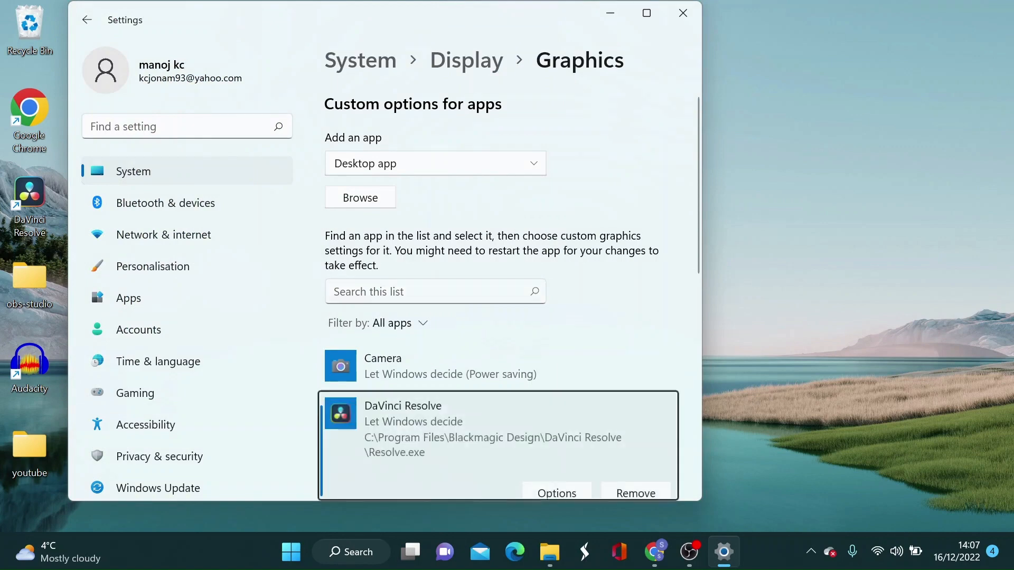
# Step: Set DaVinci Resolve's graphics preference to High performance and save it
pyautogui.scroll(-3)
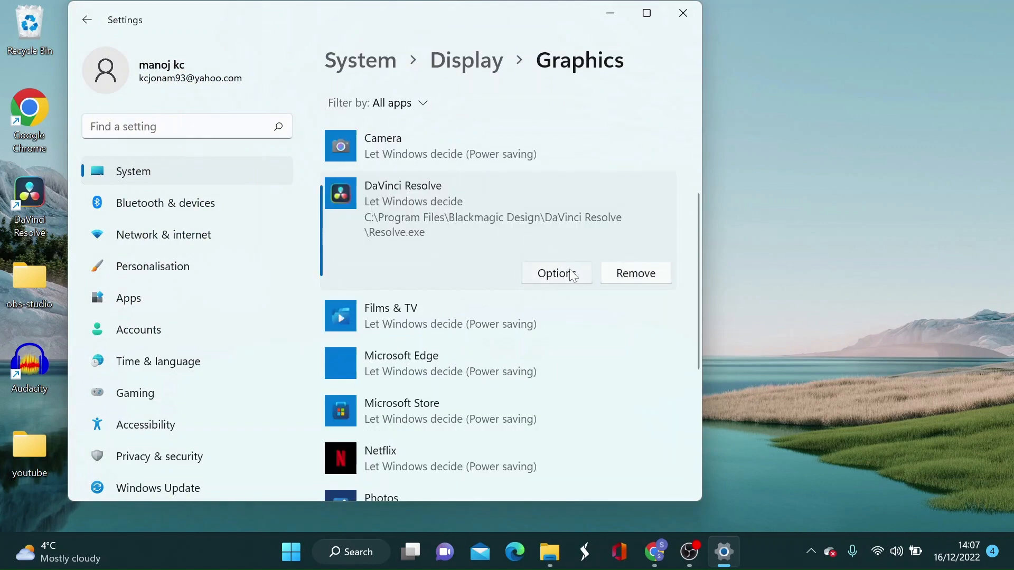
pyautogui.click(555, 272)
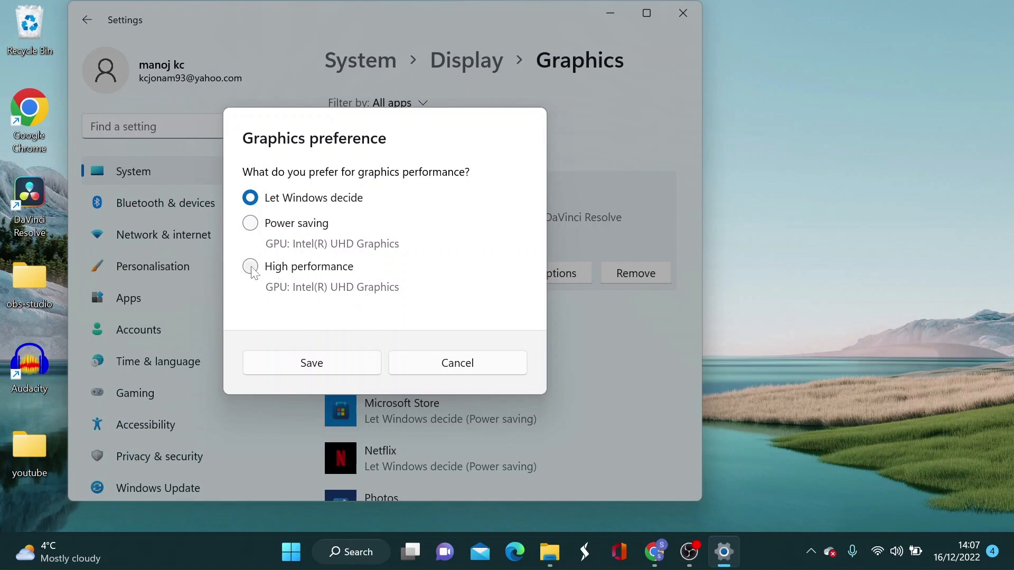
pyautogui.click(250, 266)
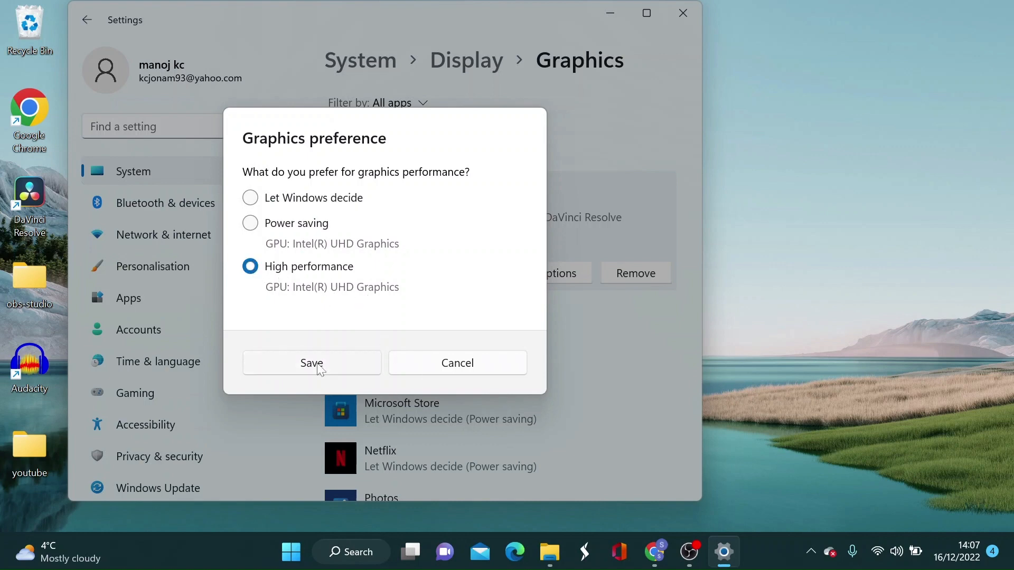
pyautogui.click(311, 362)
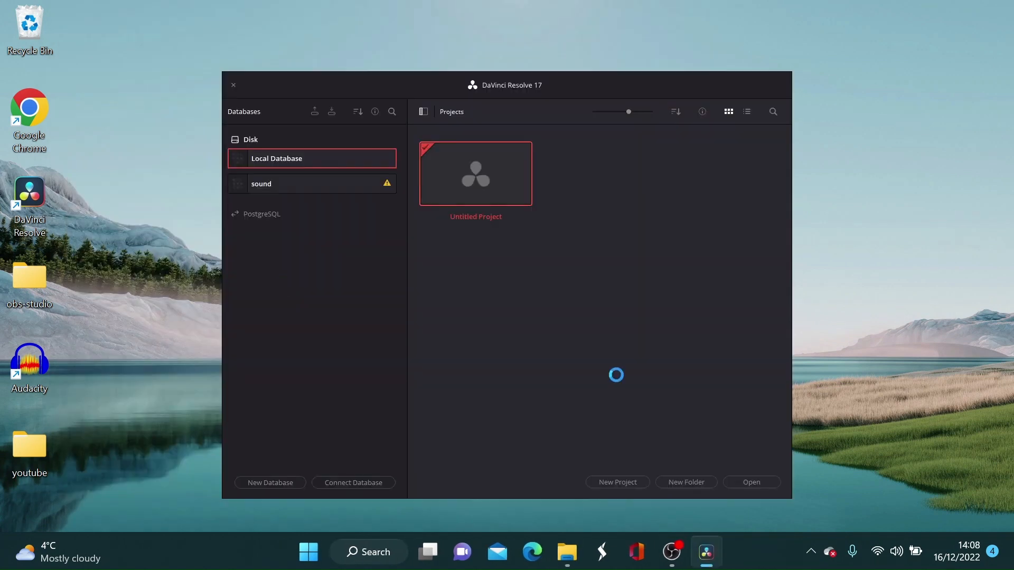
pyautogui.moveTo(511, 297)
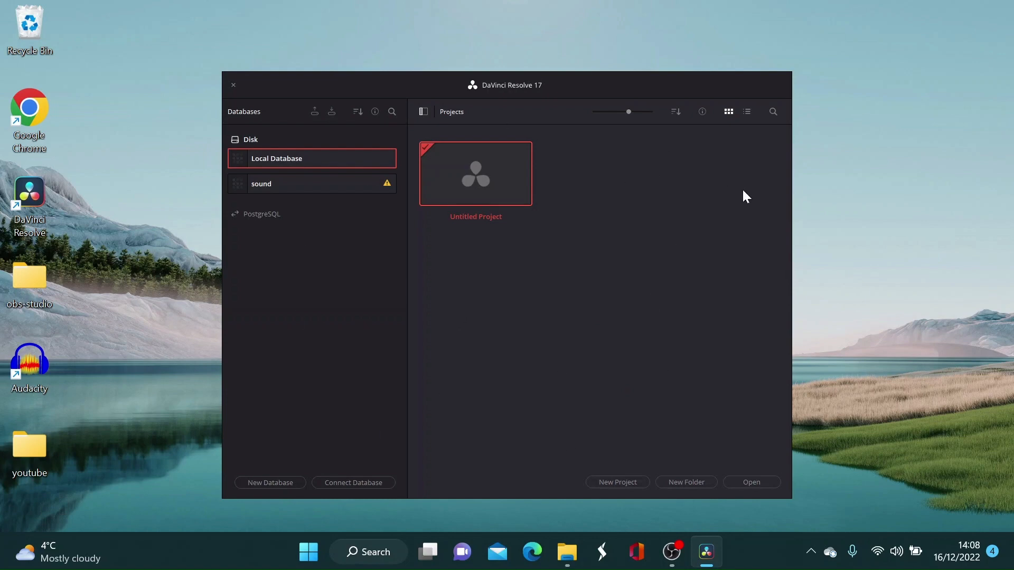
pyautogui.moveTo(354, 398)
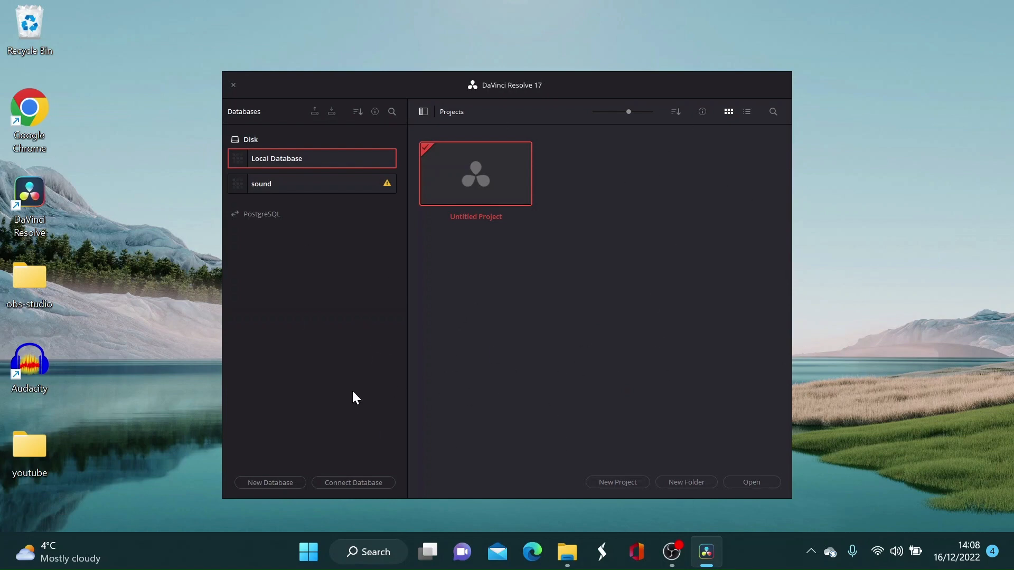